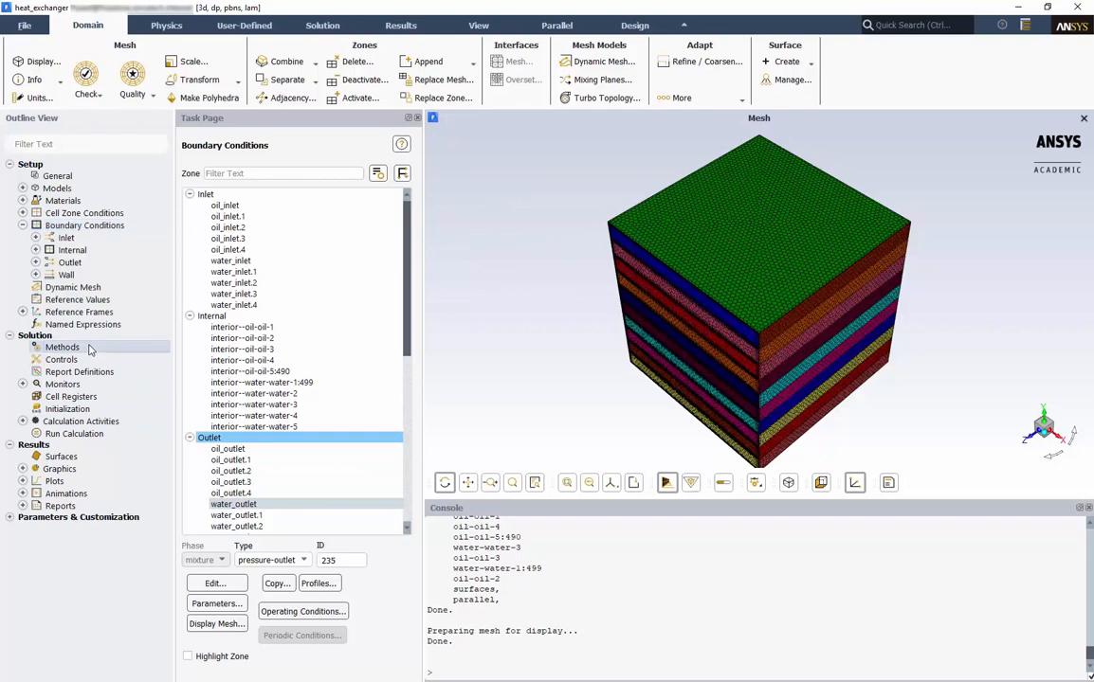
Show the Solution Methods page with Coupled scheme and second-order discretization
left_click(62, 347)
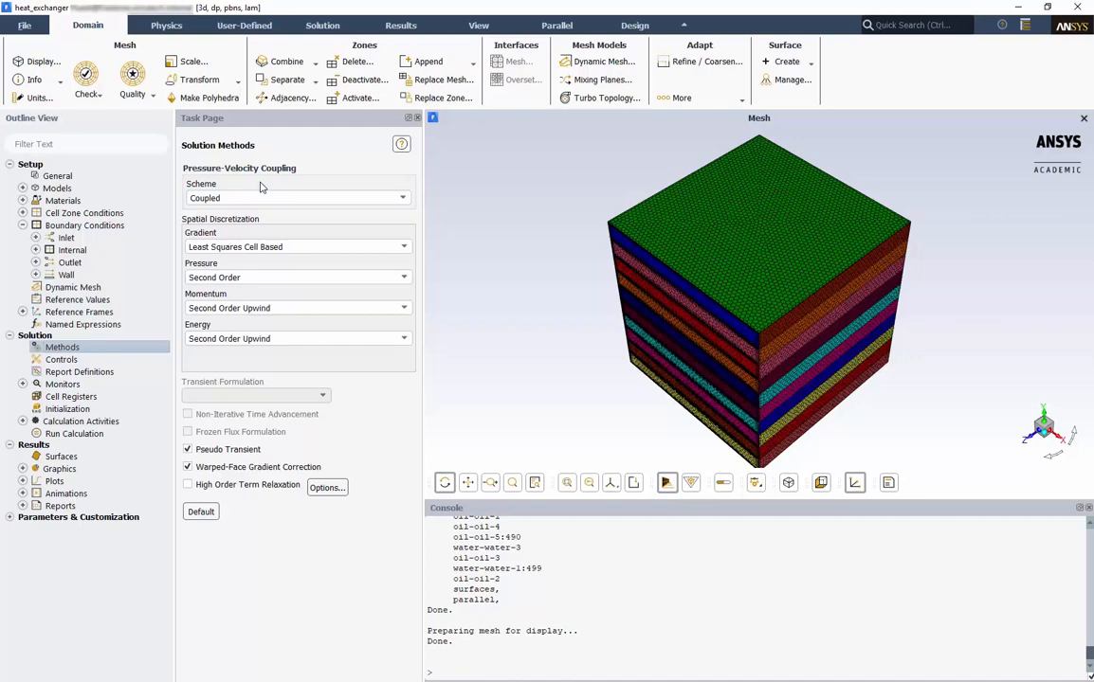
mouse_move(289, 223)
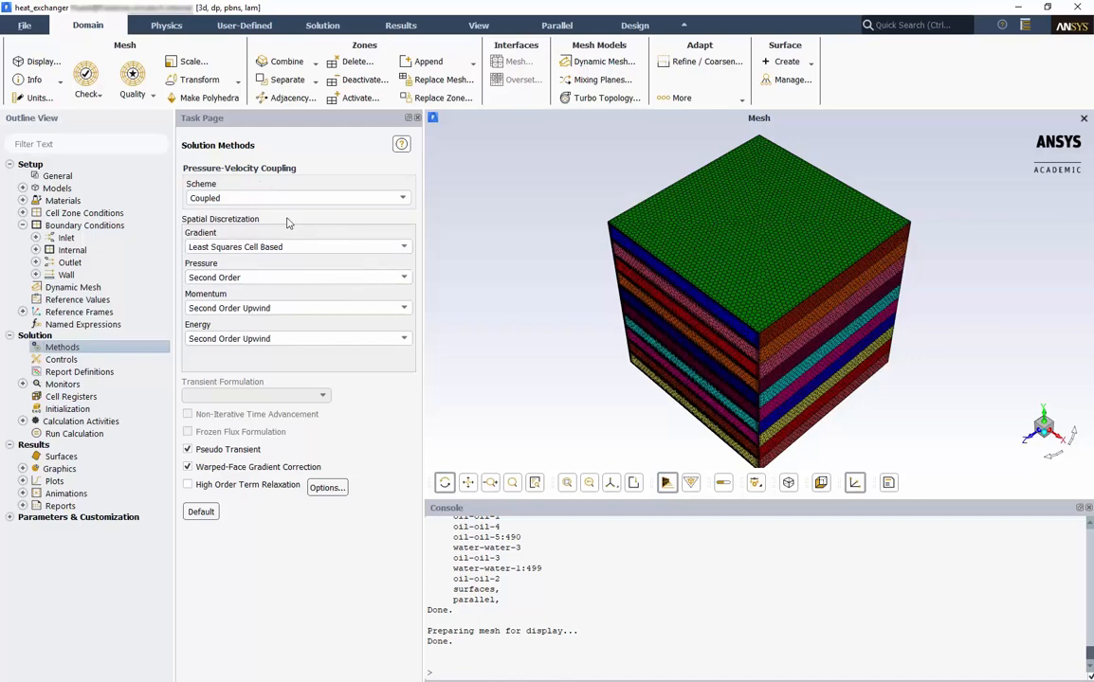
mouse_move(235, 339)
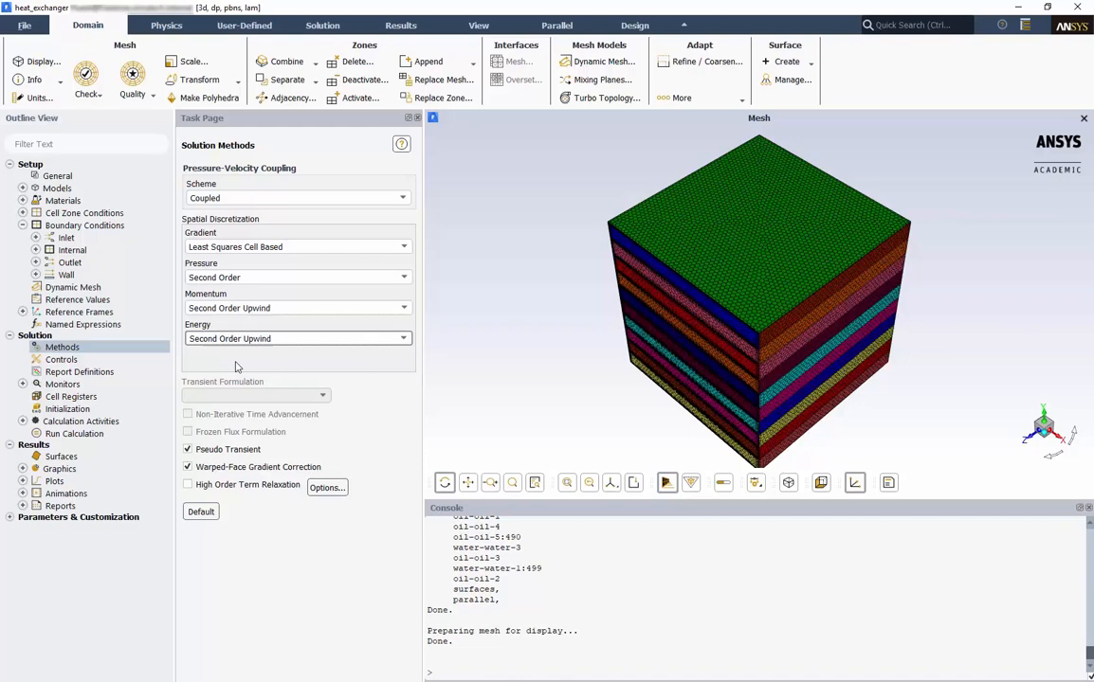
Show the solution controls and the residual monitors with criteria 0.001 and 1e-06 for energy
left_click(61, 360)
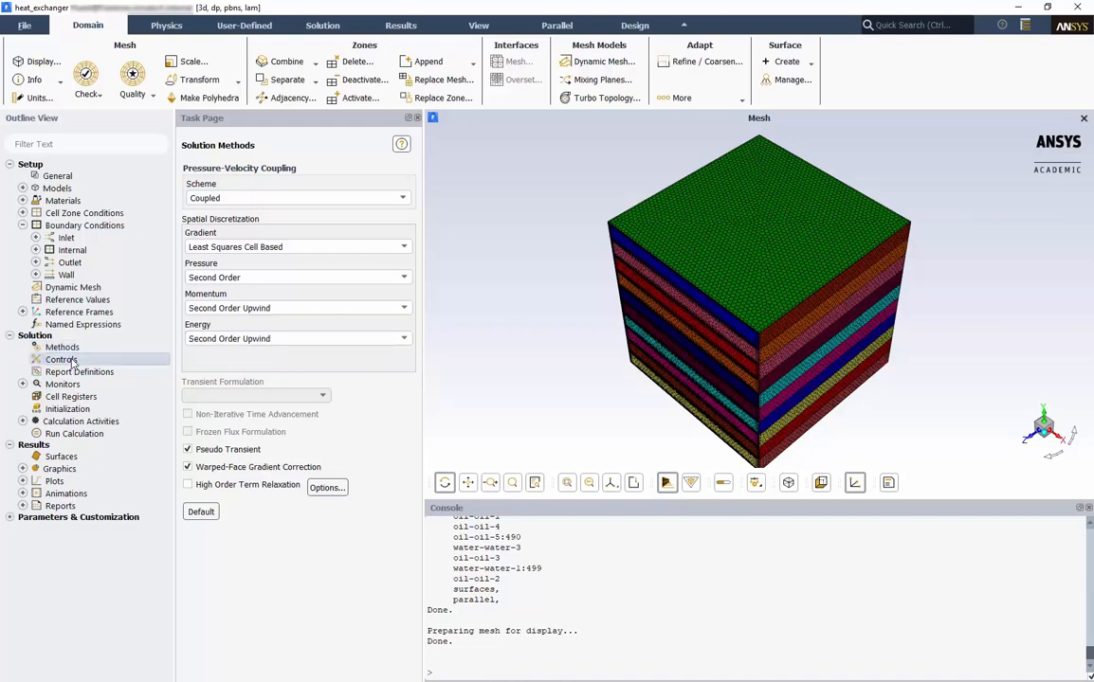
left_click(61, 360)
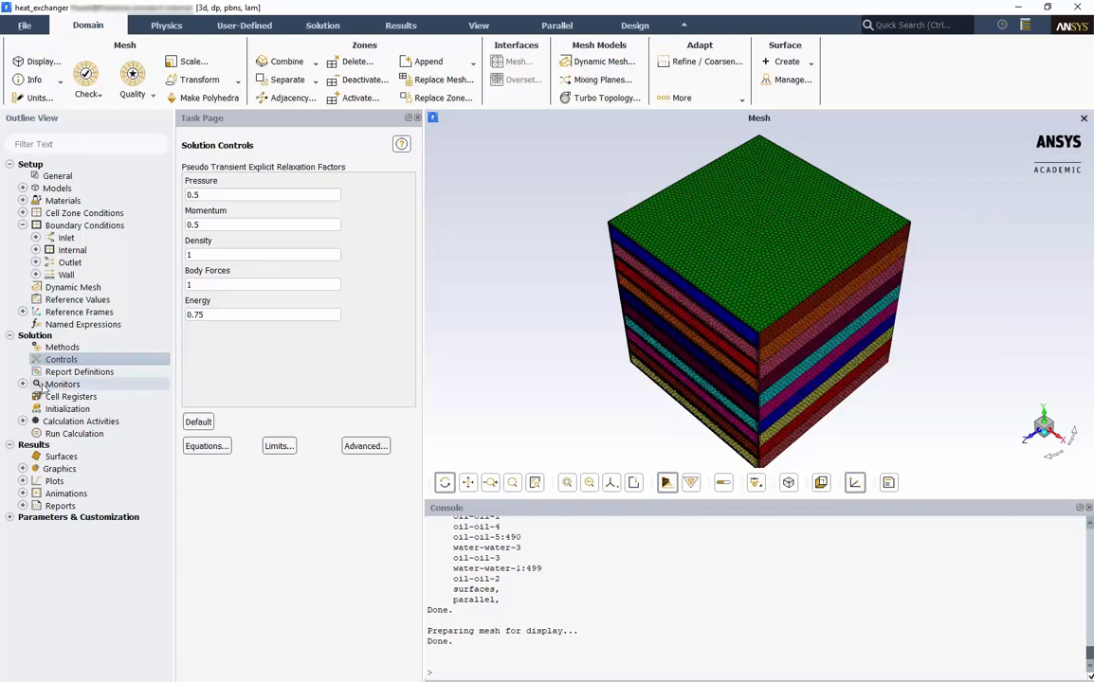
left_click(23, 383)
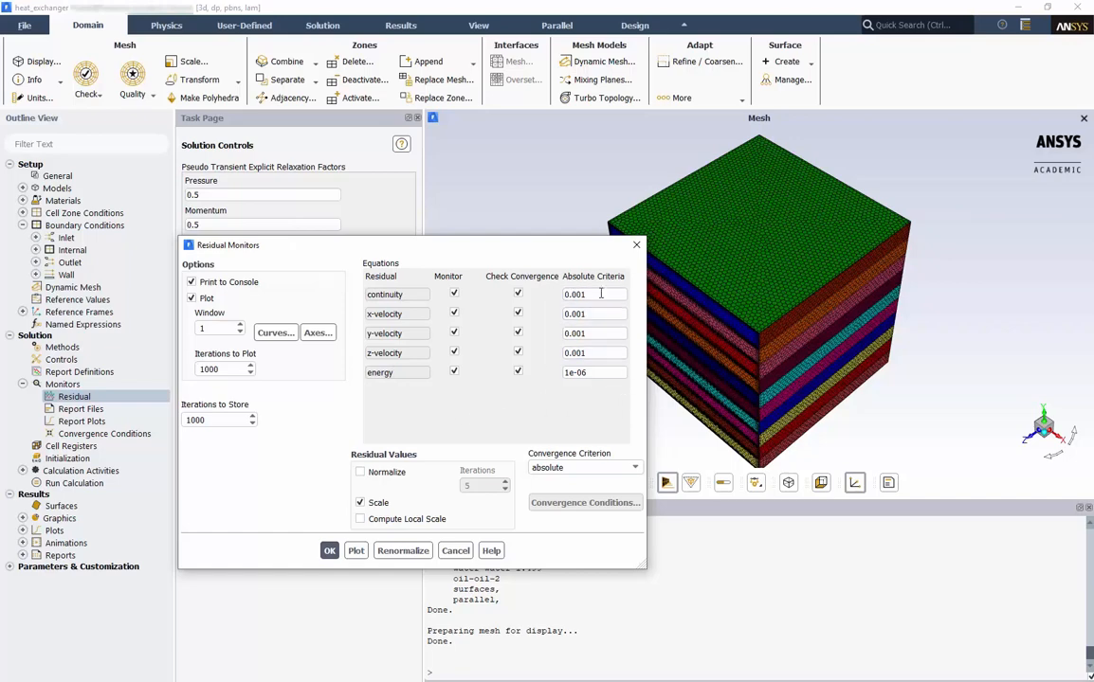
Set the energy residual absolute criterion to 1e-09 and accept the residual monitor settings
left_click(596, 334)
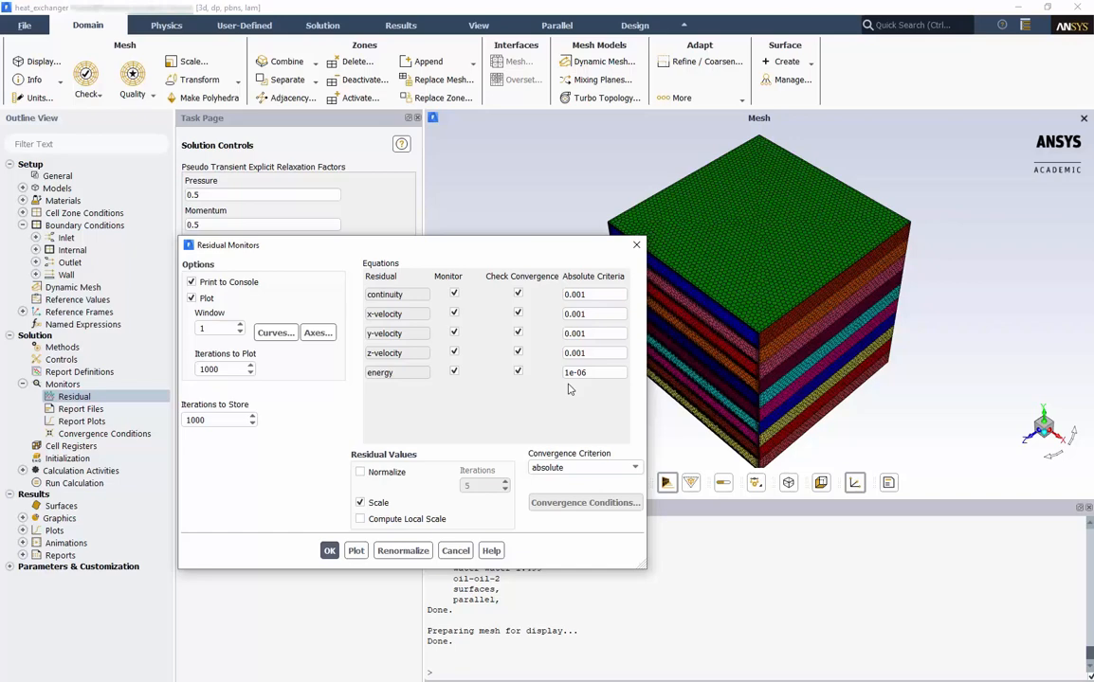
left_click(596, 371)
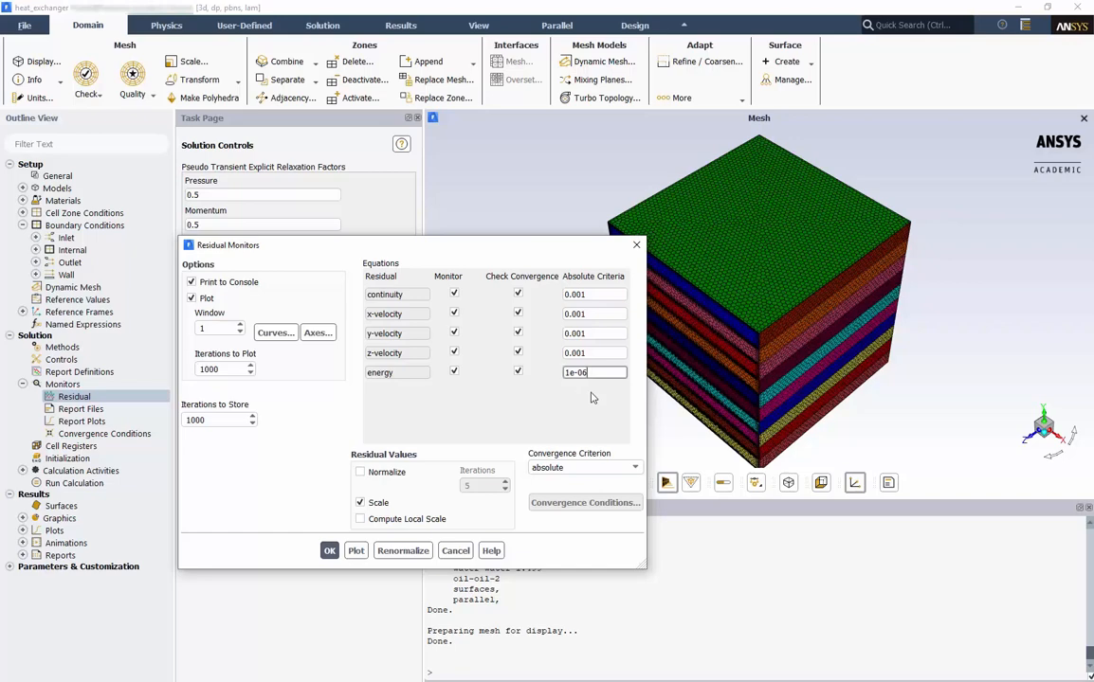
type("1e-09")
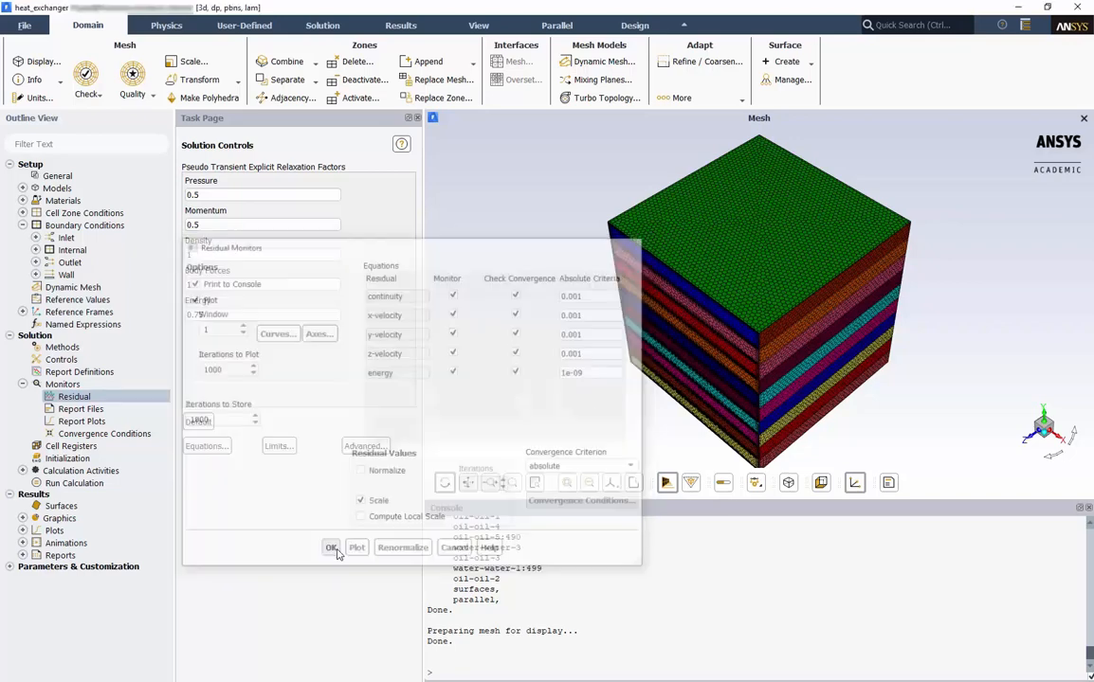
left_click(330, 548)
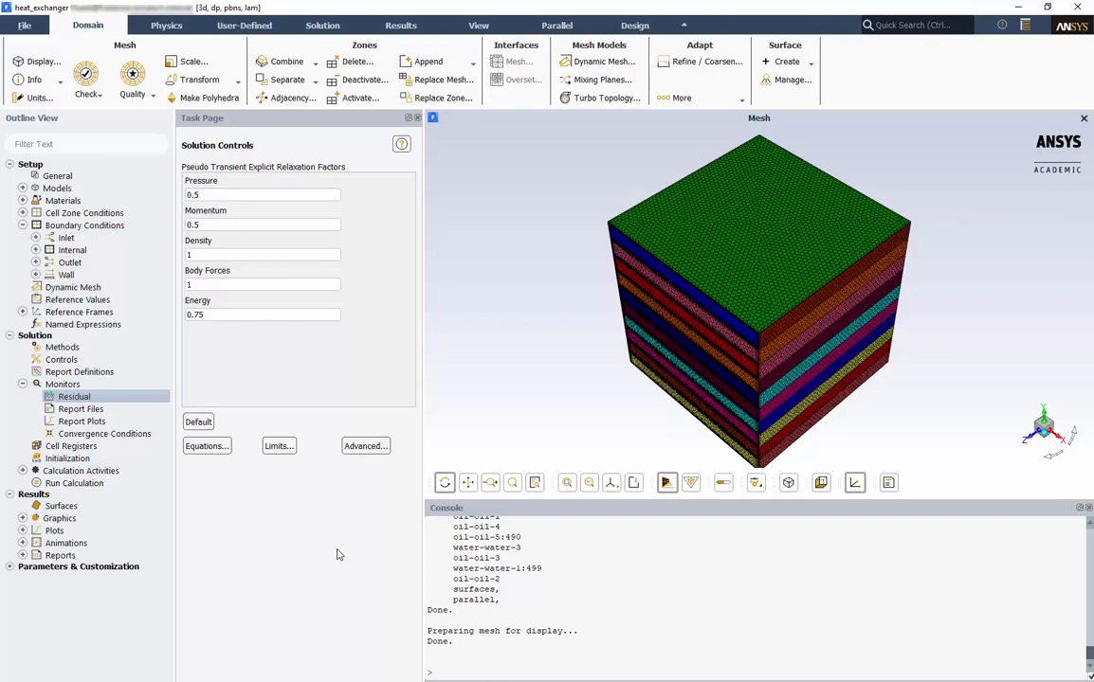
Define a mass-weighted average temperature surface report oil_outlets over the oil_outlet surfaces
left_click(80, 372)
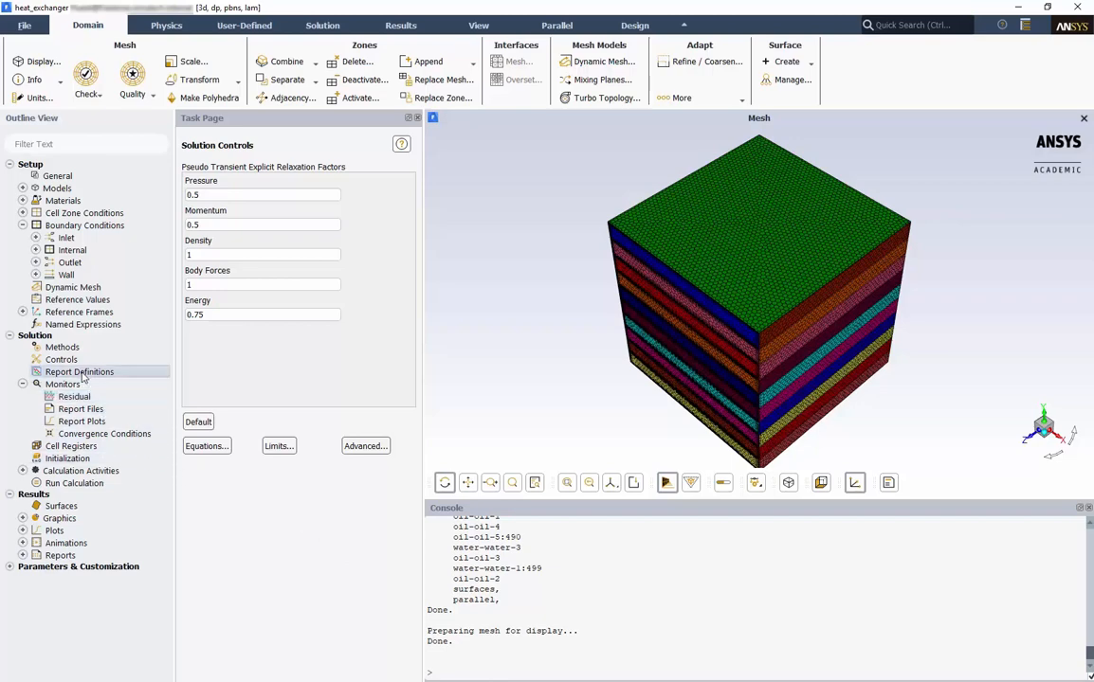
right_click(80, 372)
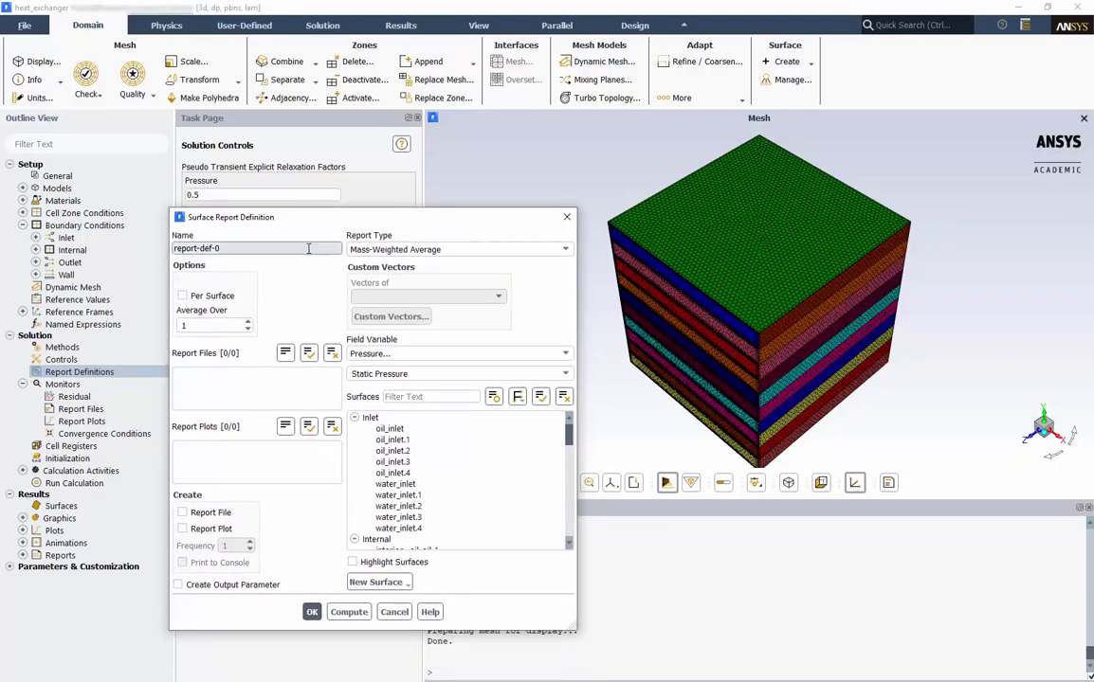
type("oil_outlets")
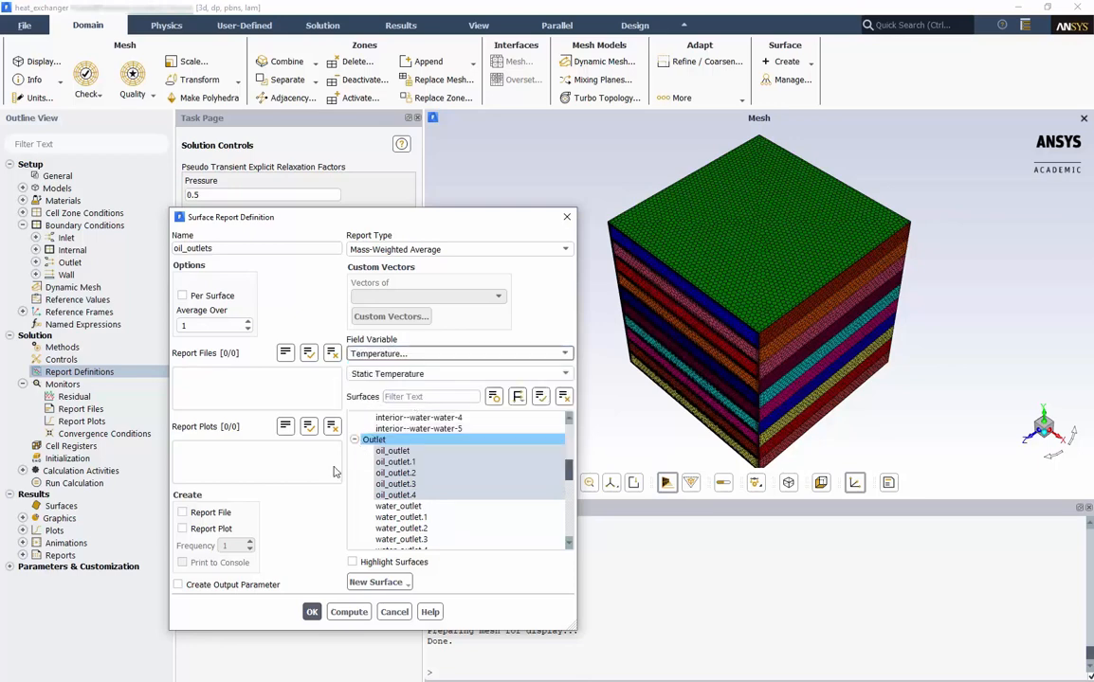
left_click(182, 527)
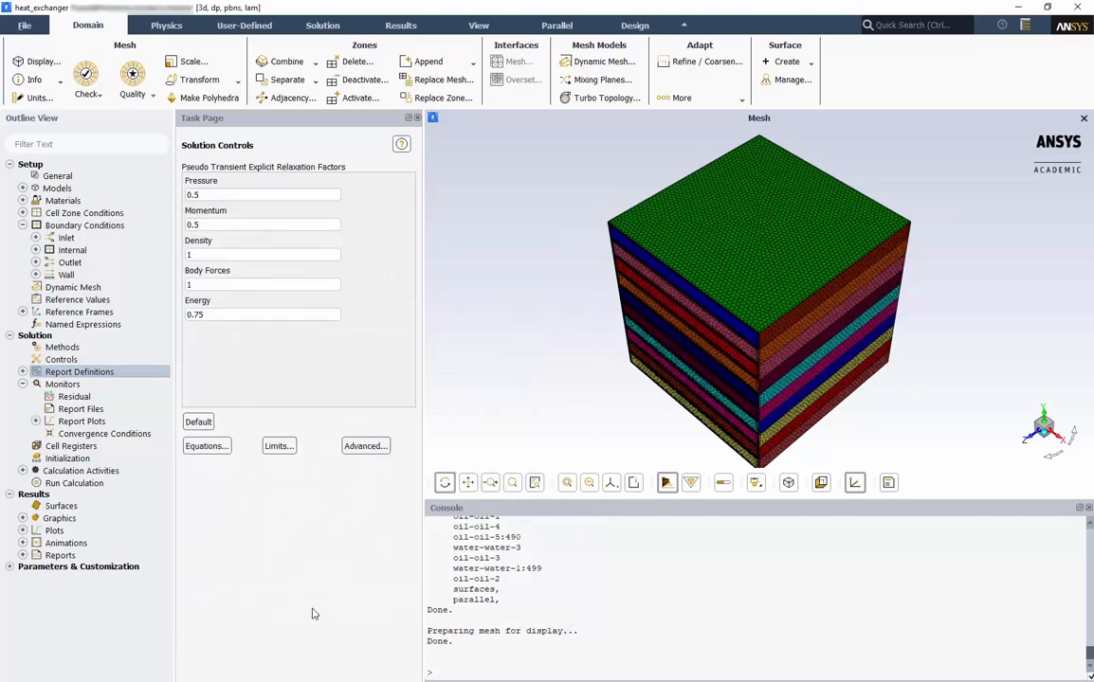
left_click(68, 459)
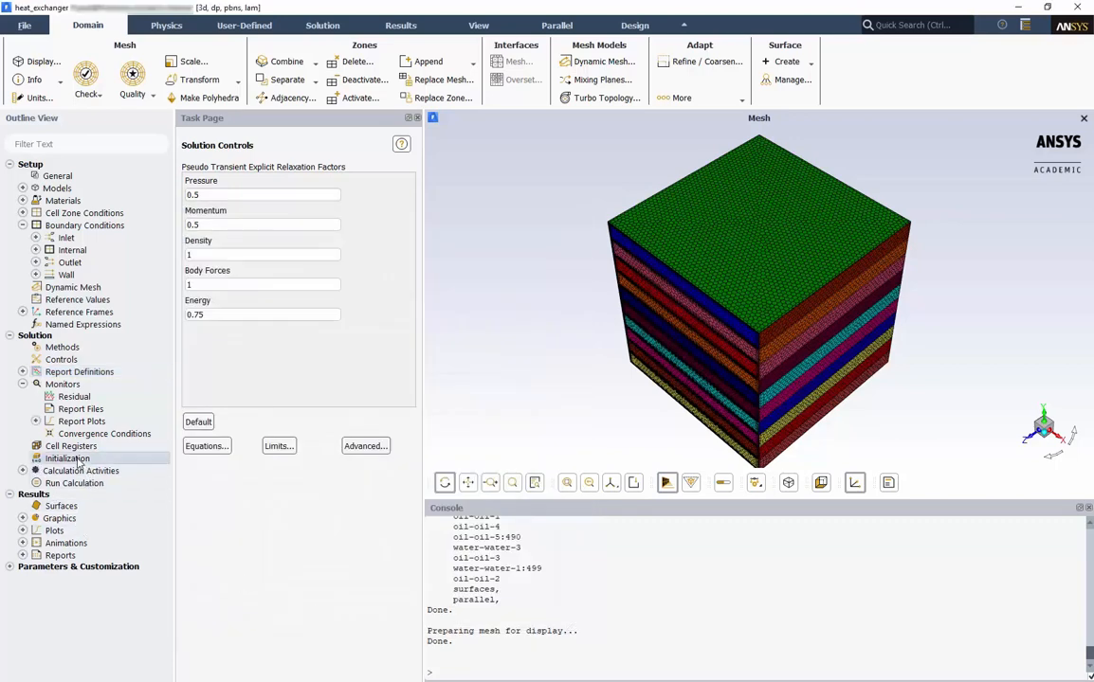
Choose Hybrid Initialization on the solution initialization page after checking standard initial values
left_click(69, 457)
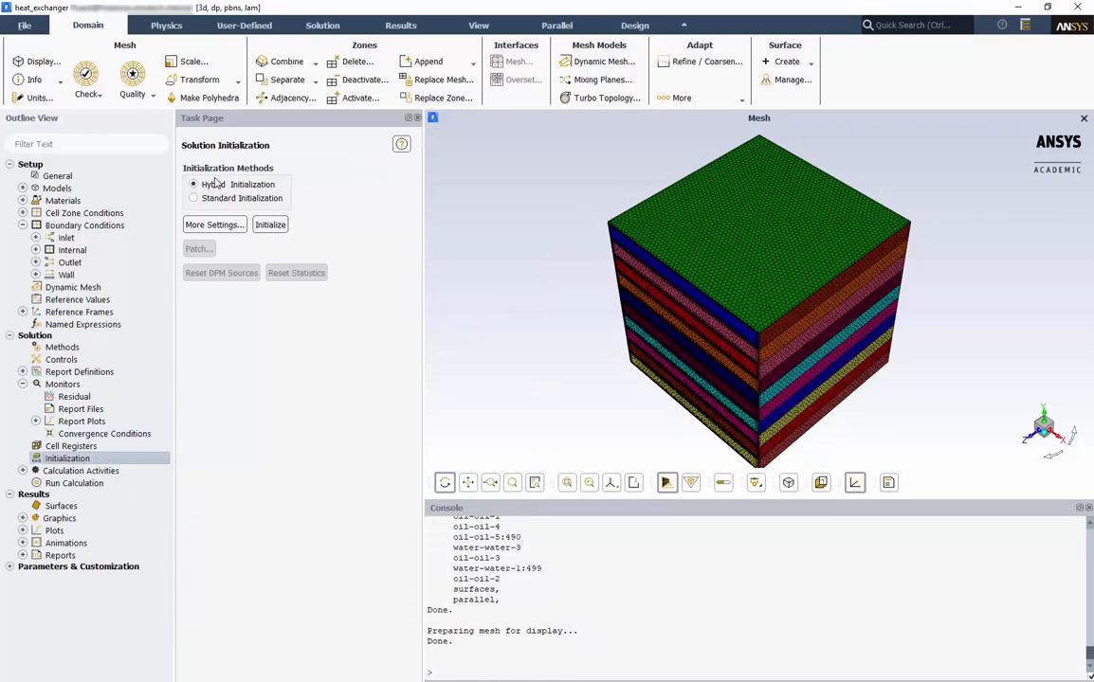
mouse_move(216, 201)
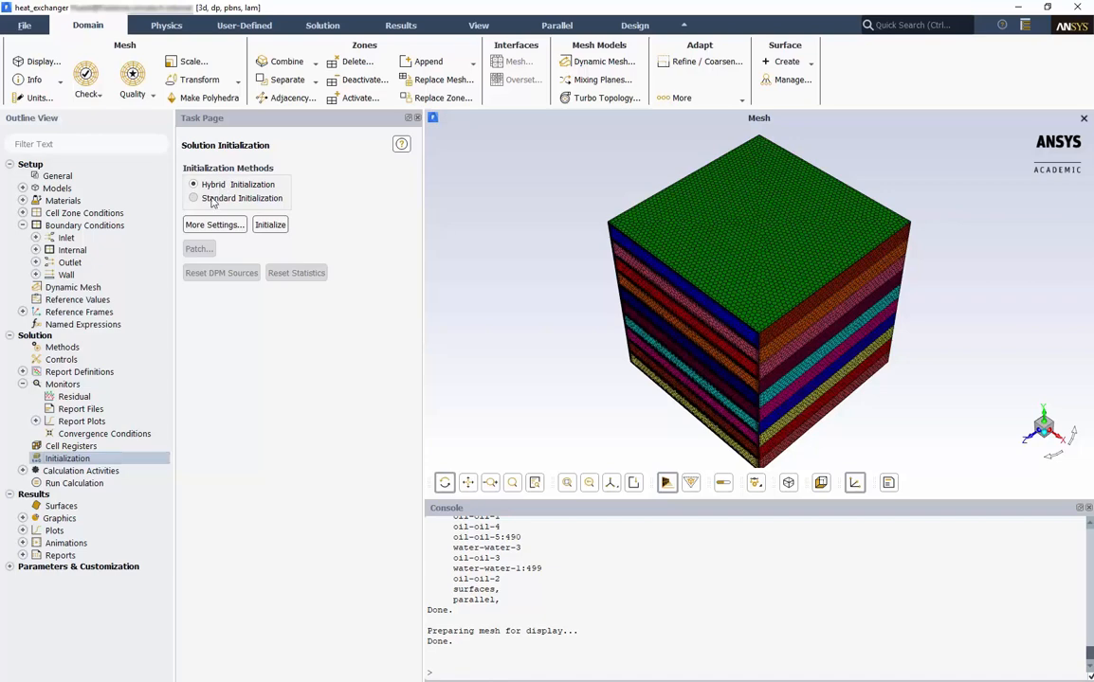
left_click(194, 199)
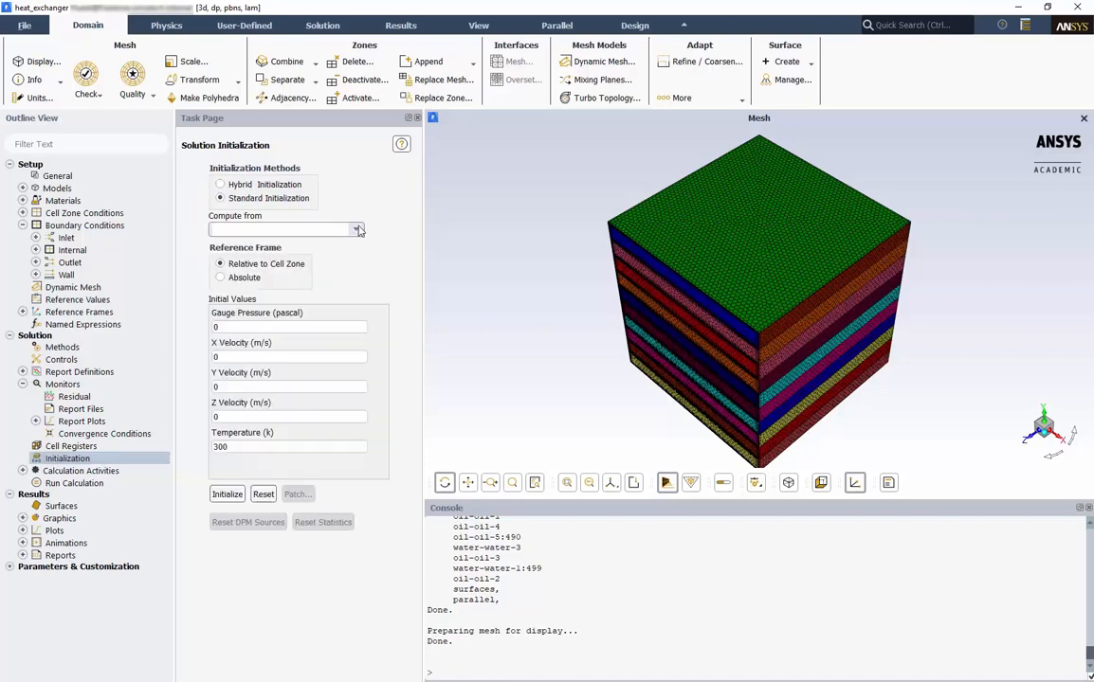
left_click(357, 230)
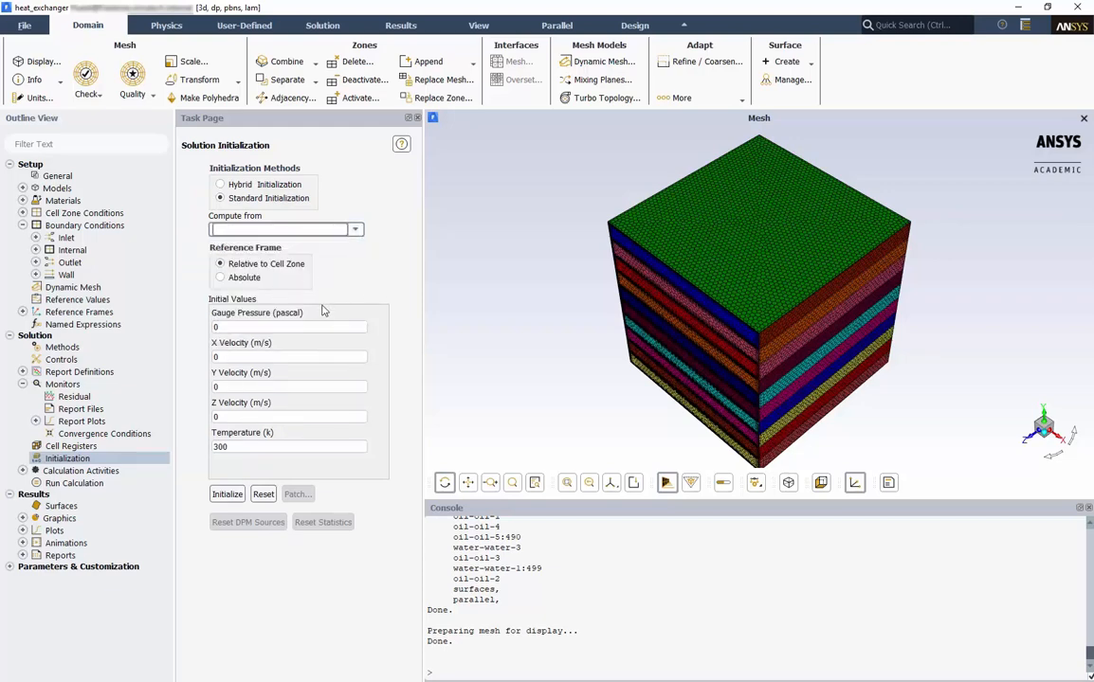
left_click(220, 184)
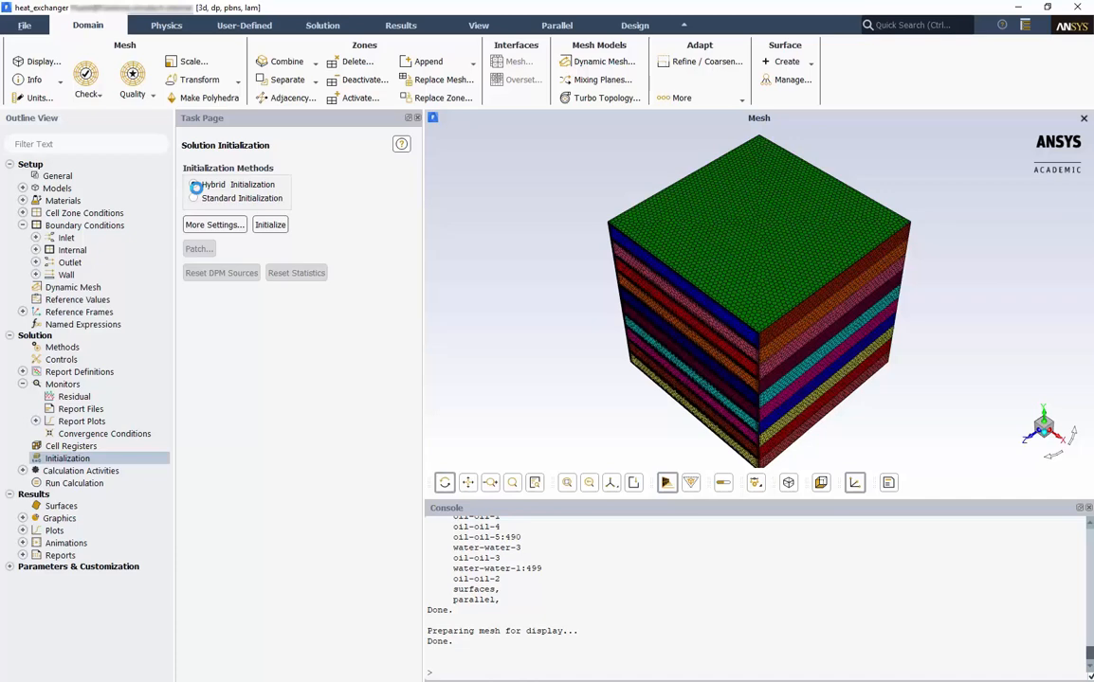
left_click(194, 184)
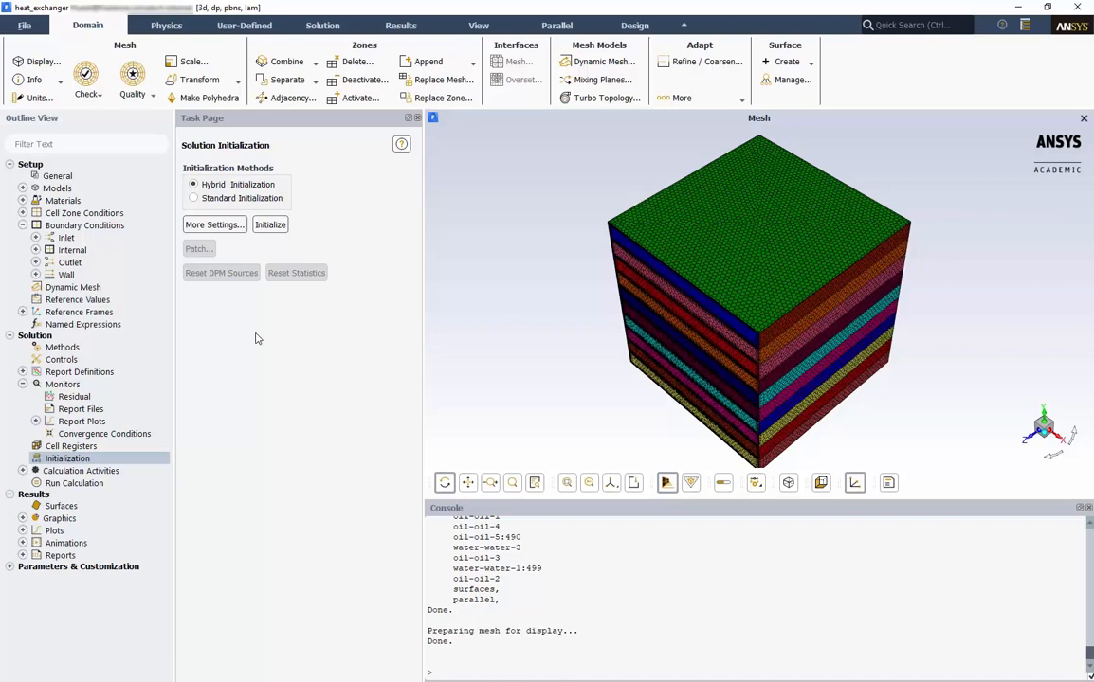
mouse_move(252, 345)
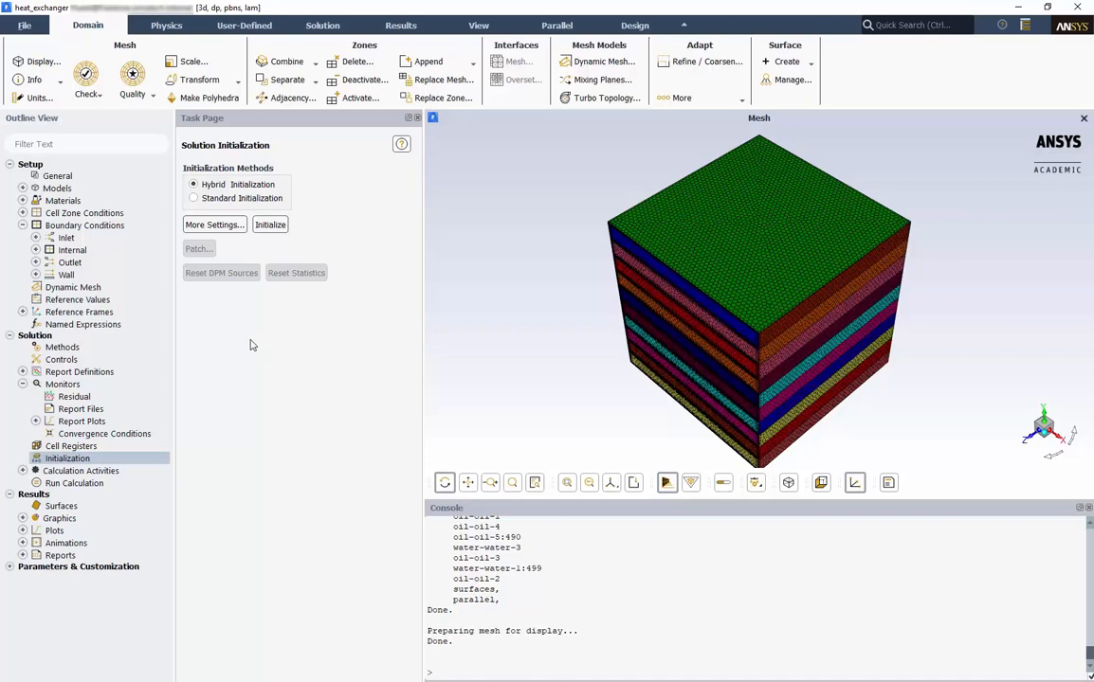
Write the case as heat_exchanger.cas.gz in the heat_exchanger folder
left_click(23, 27)
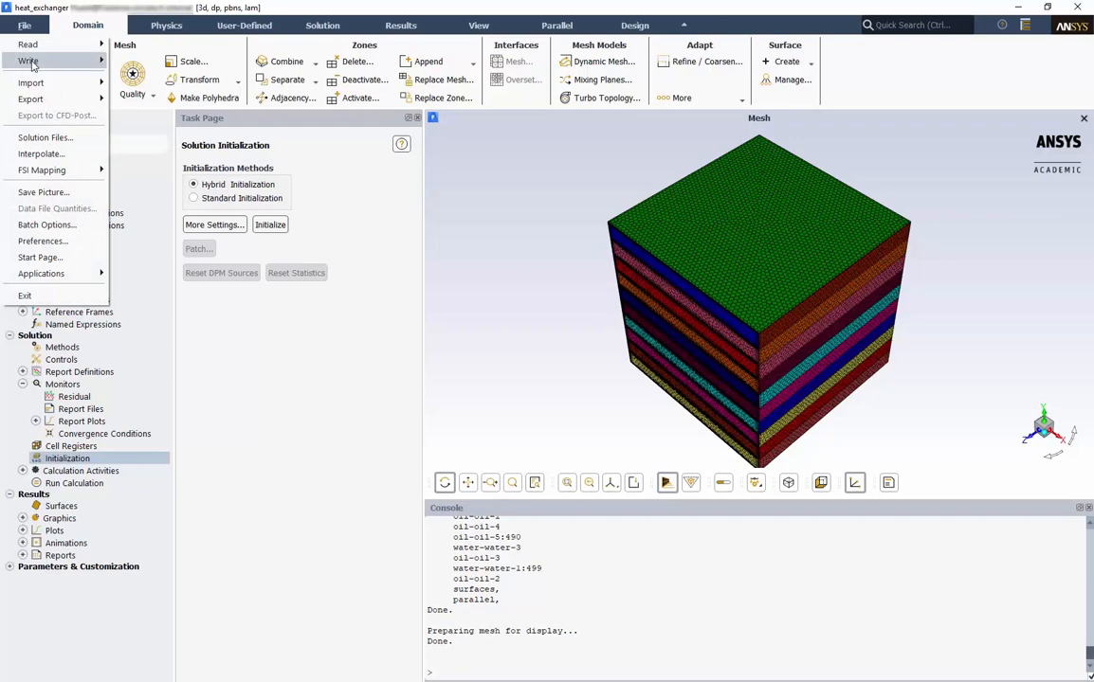
left_click(45, 61)
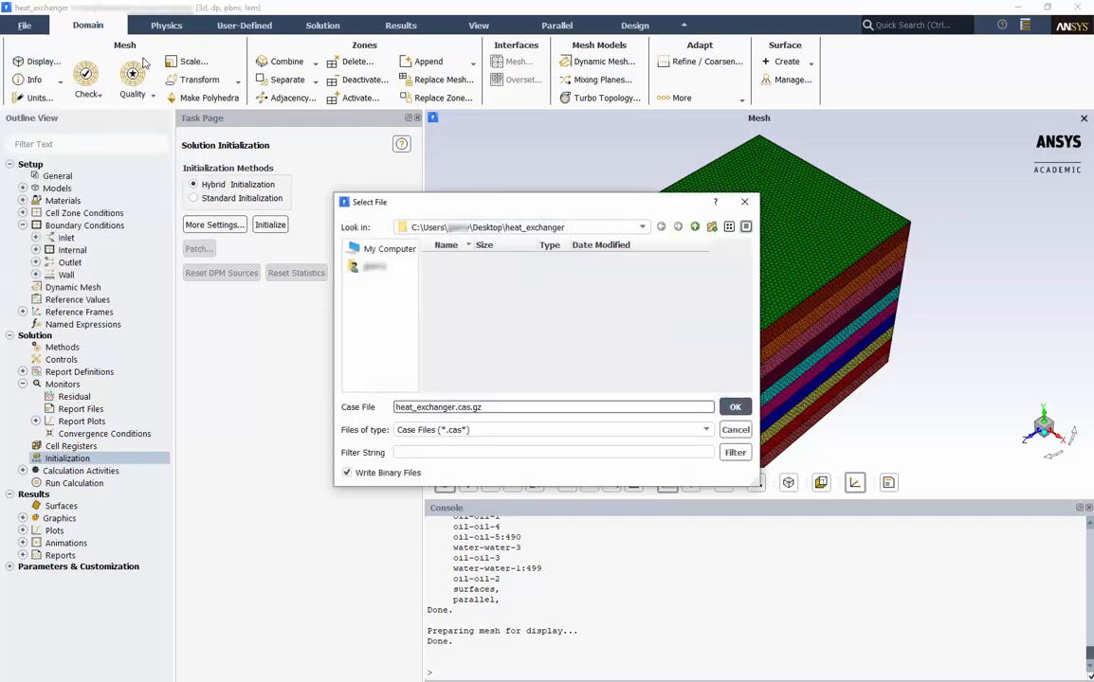
mouse_move(463, 333)
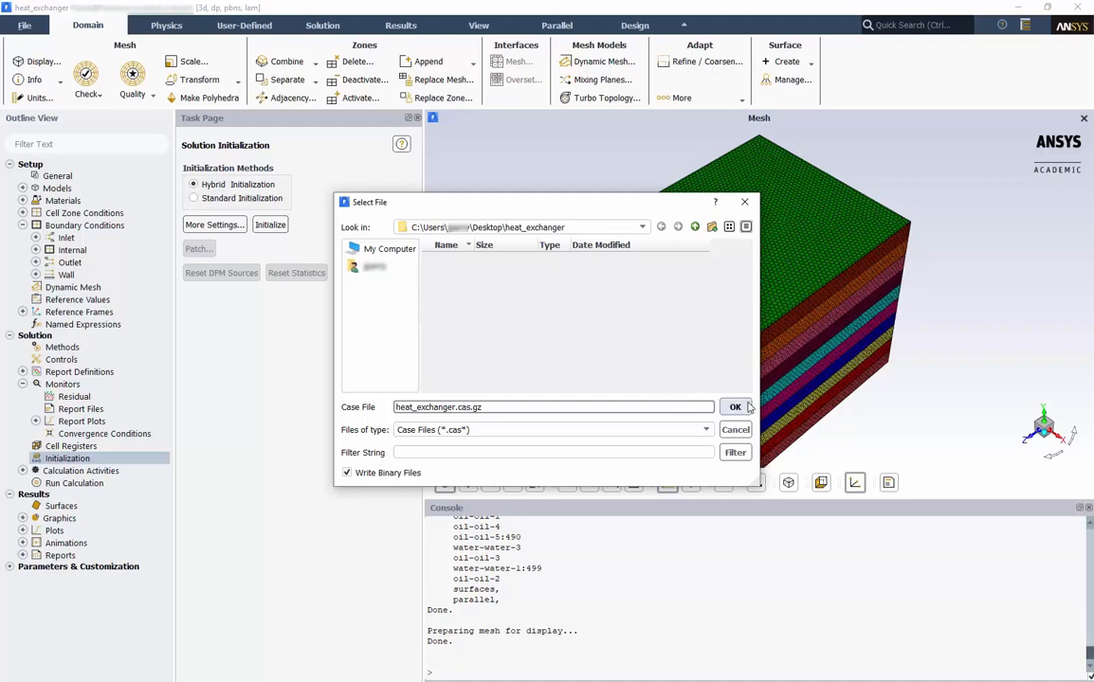
left_click(735, 406)
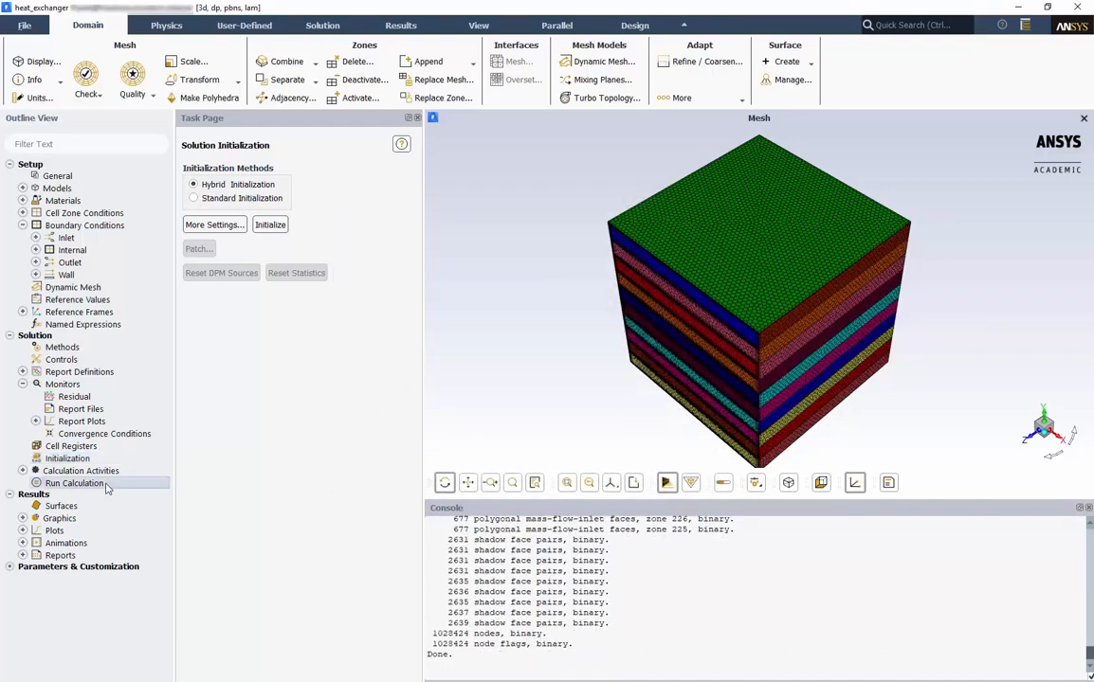
Run 1000 iterations, agreeing to initialize the solution first when asked
left_click(74, 484)
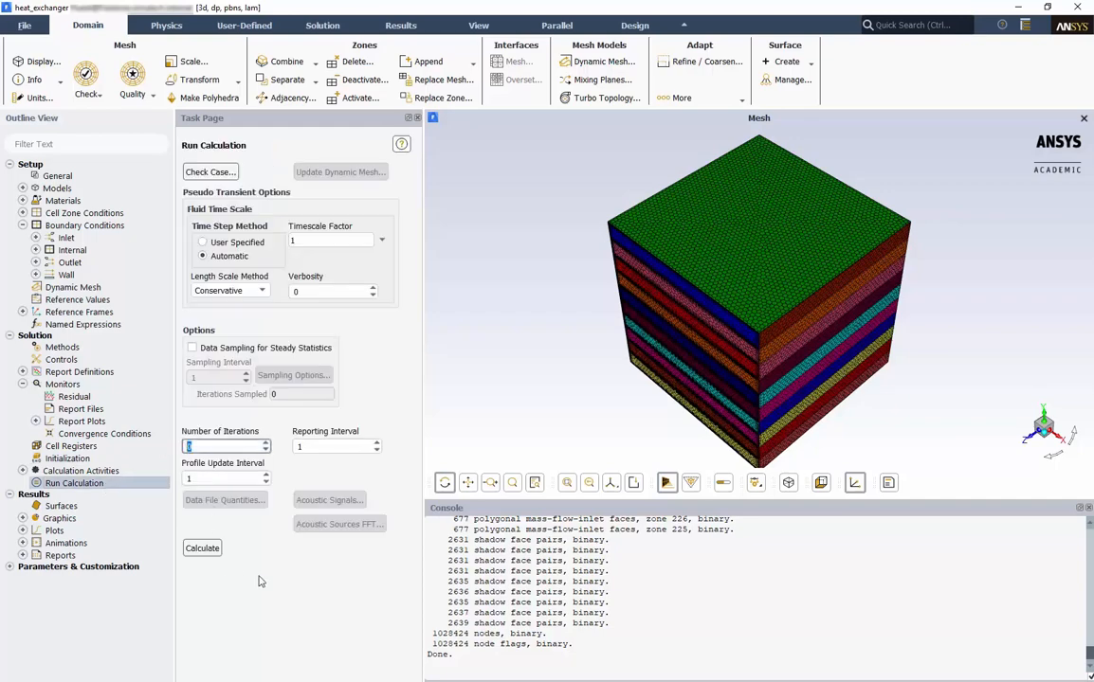
type("1000")
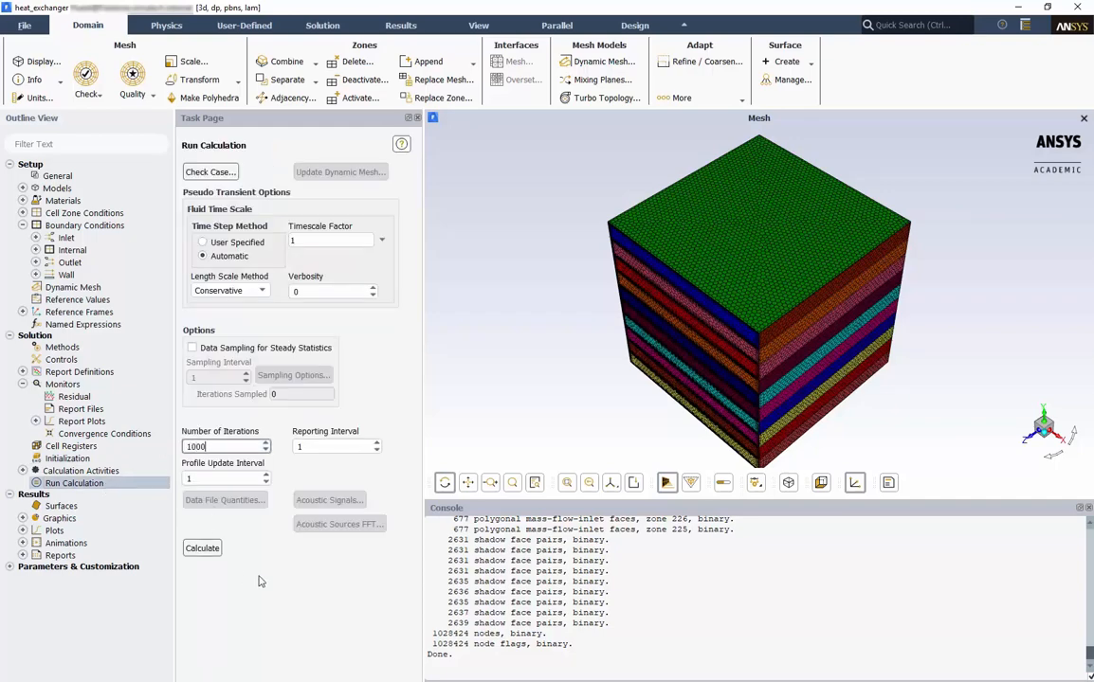
left_click(201, 548)
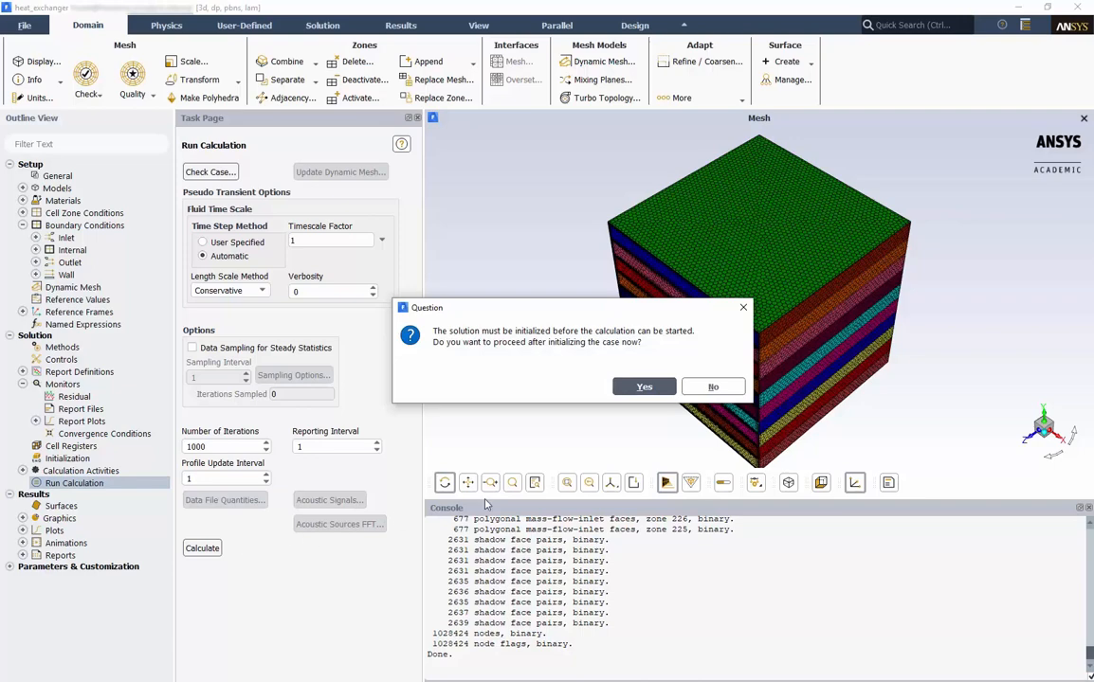
left_click(644, 387)
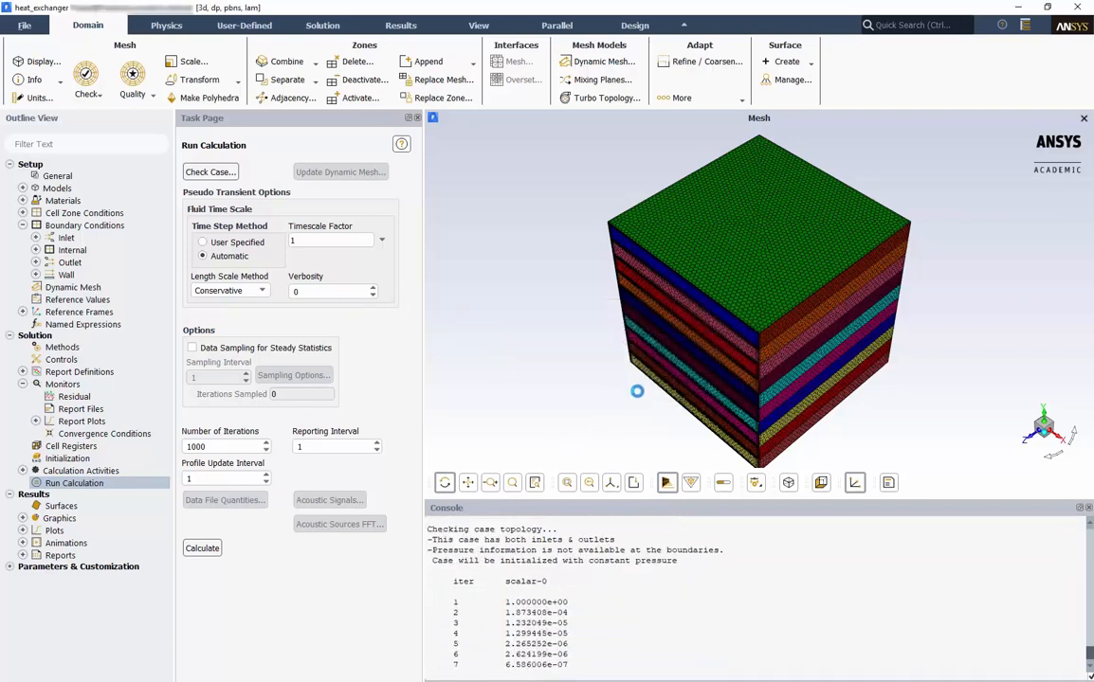
left_click(201, 548)
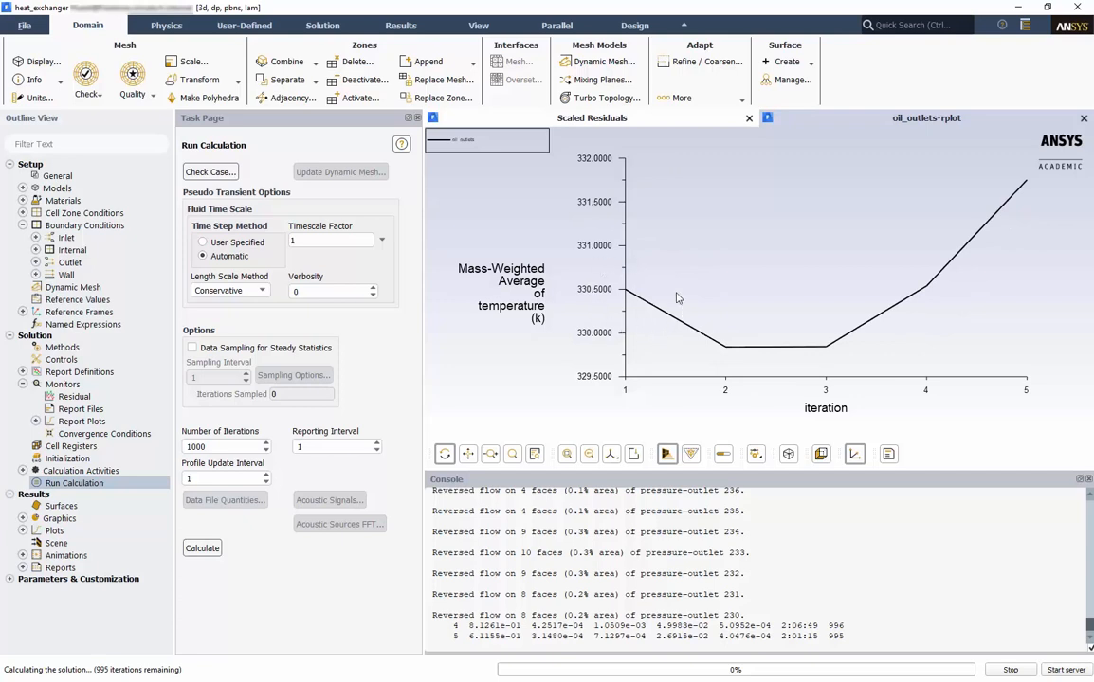
mouse_move(671, 312)
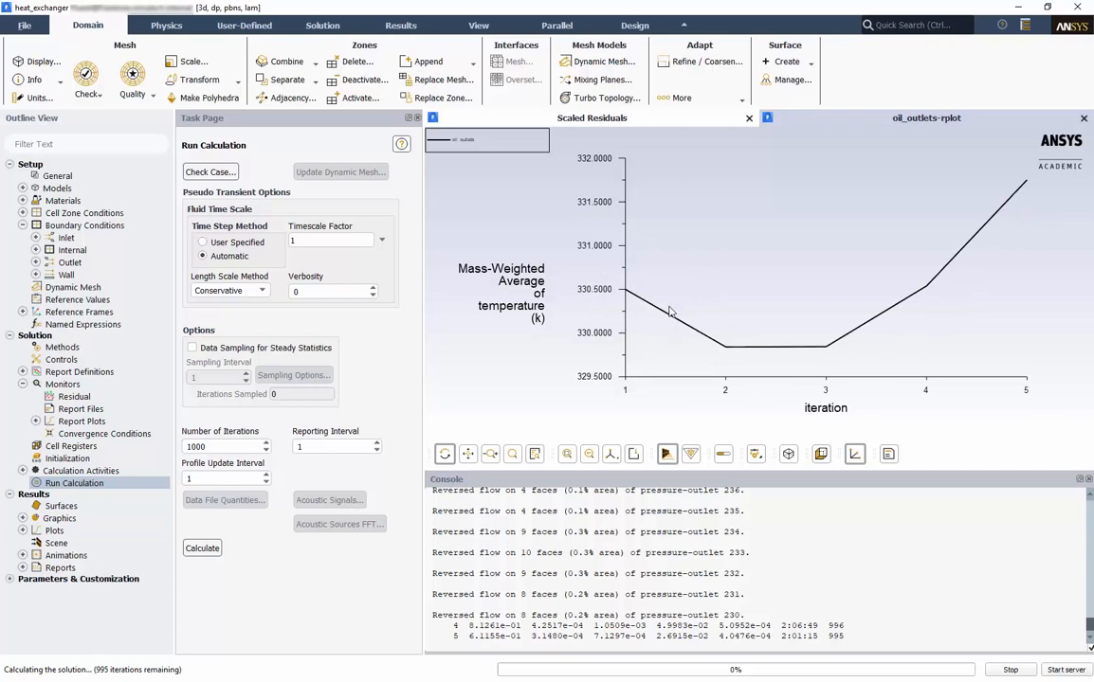
mouse_move(663, 305)
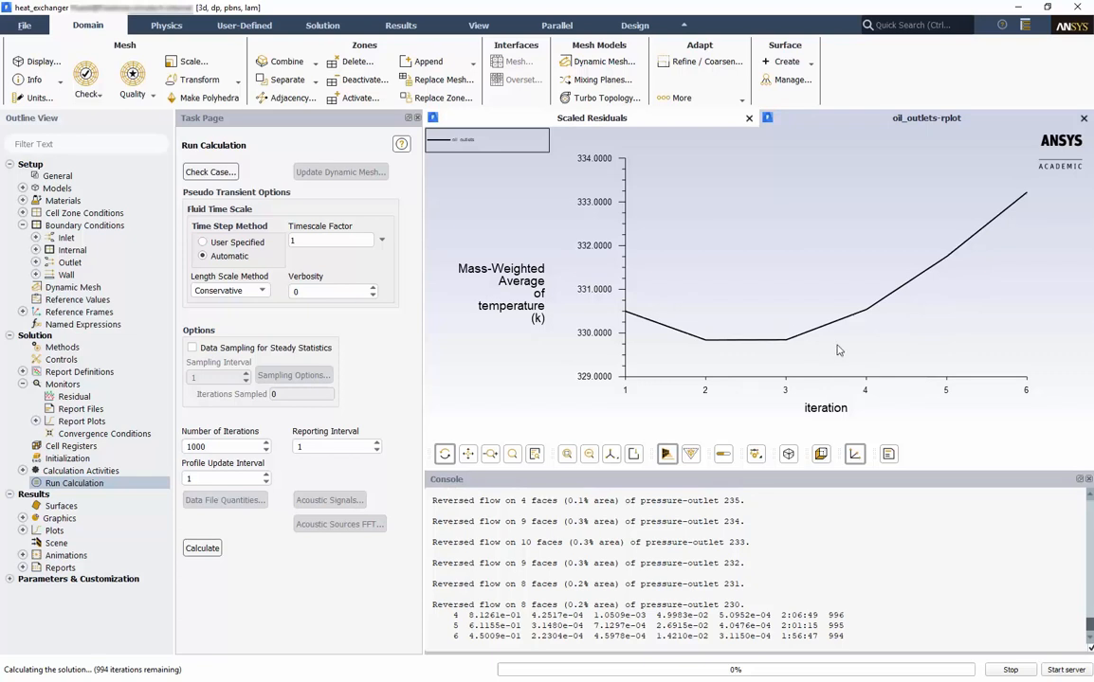
Switch the graphics window to the Scaled Residuals plot while iterating
left_click(592, 118)
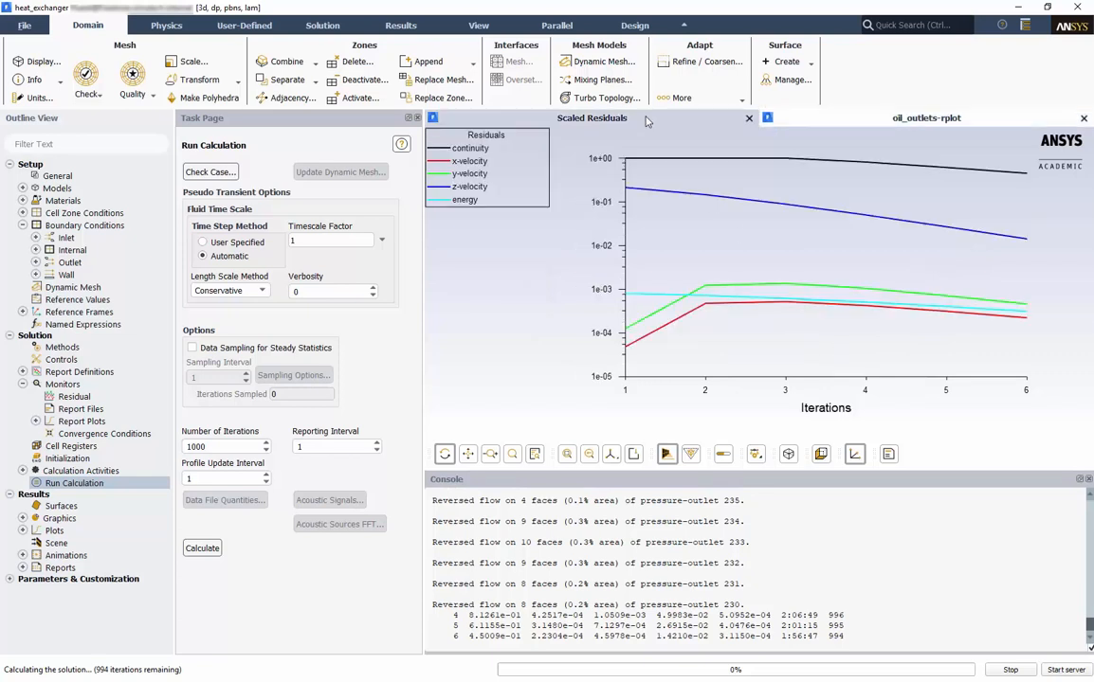